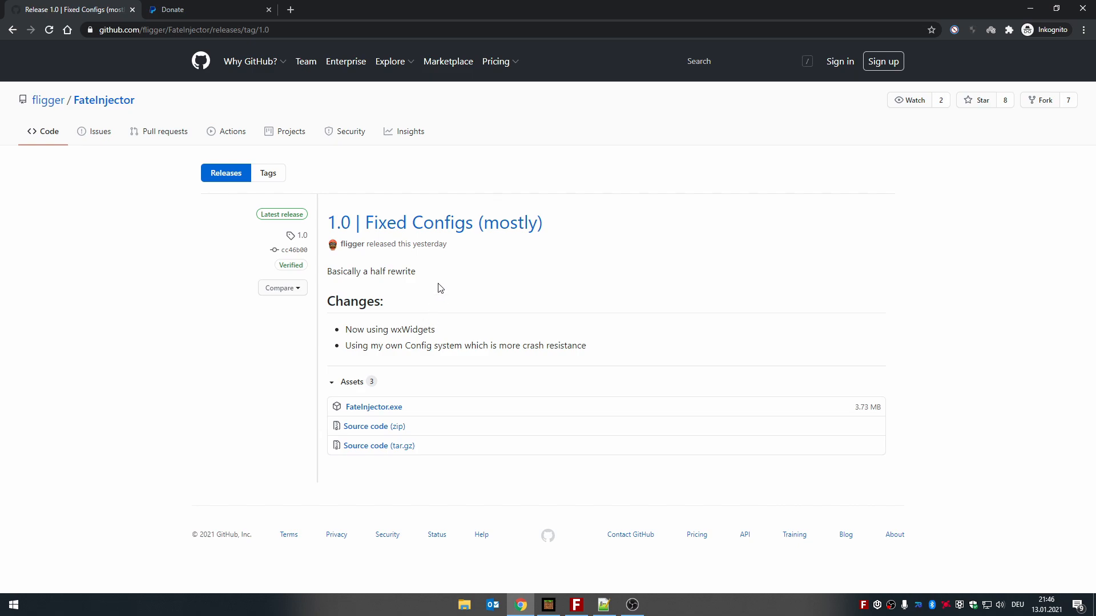
pyautogui.moveTo(501, 227)
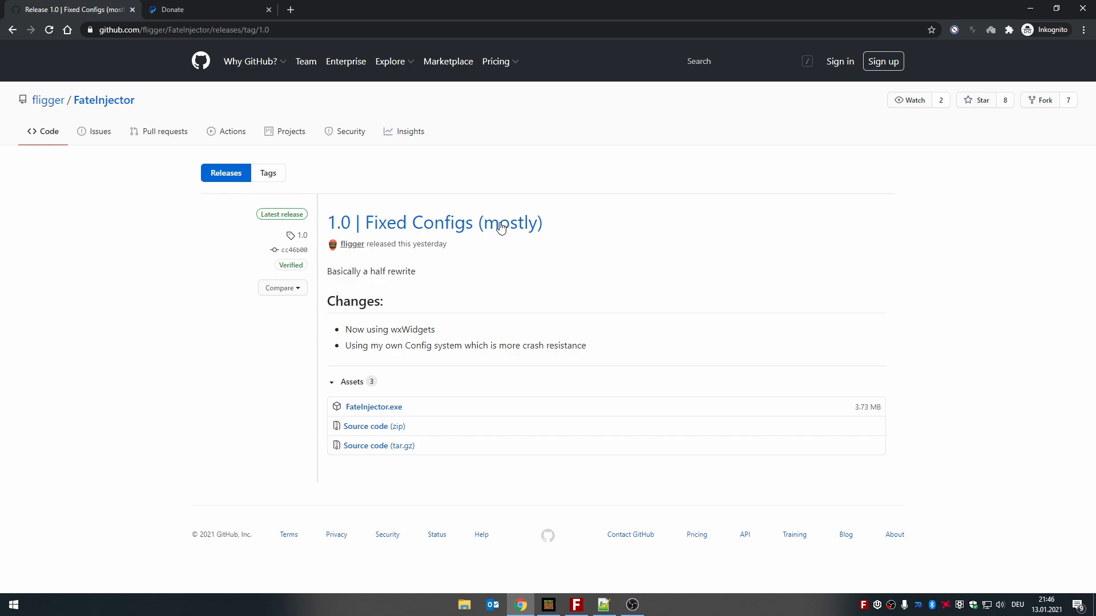
pyautogui.moveTo(408, 455)
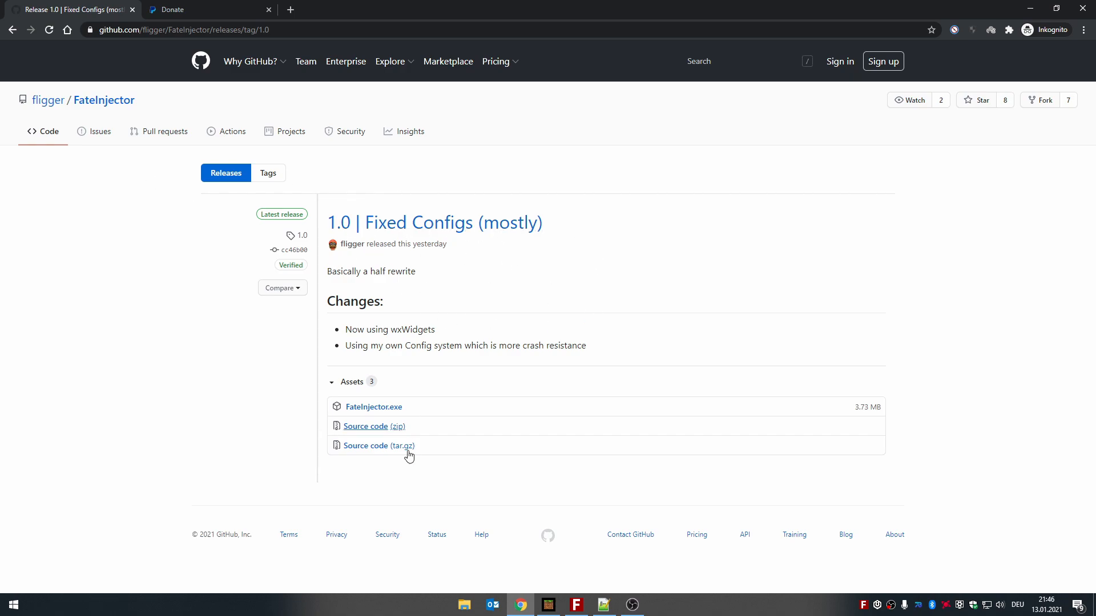
pyautogui.moveTo(325, 266)
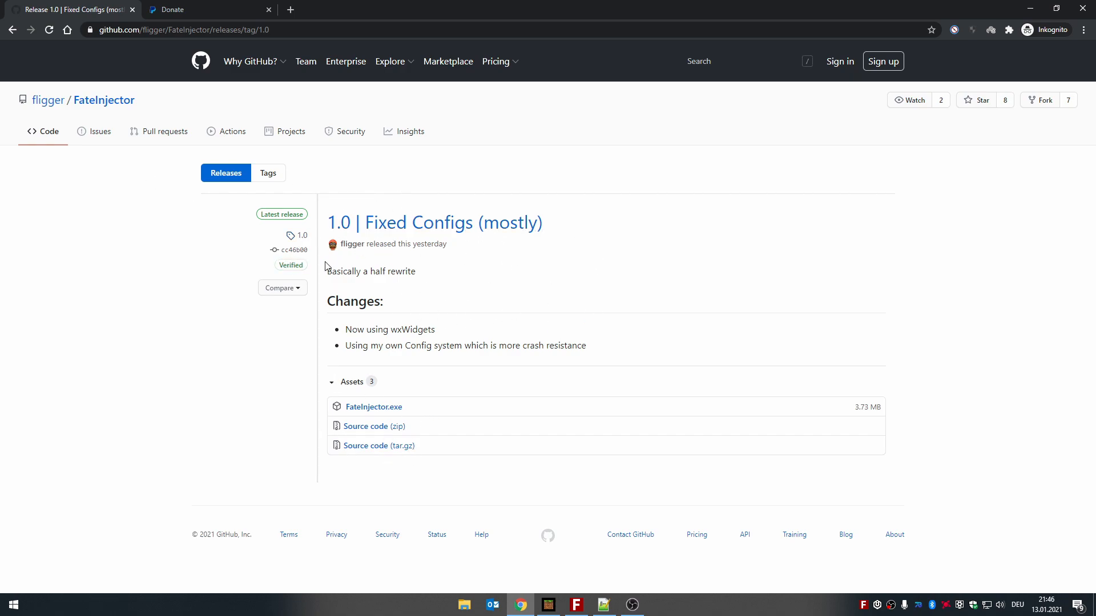
pyautogui.moveTo(349, 322)
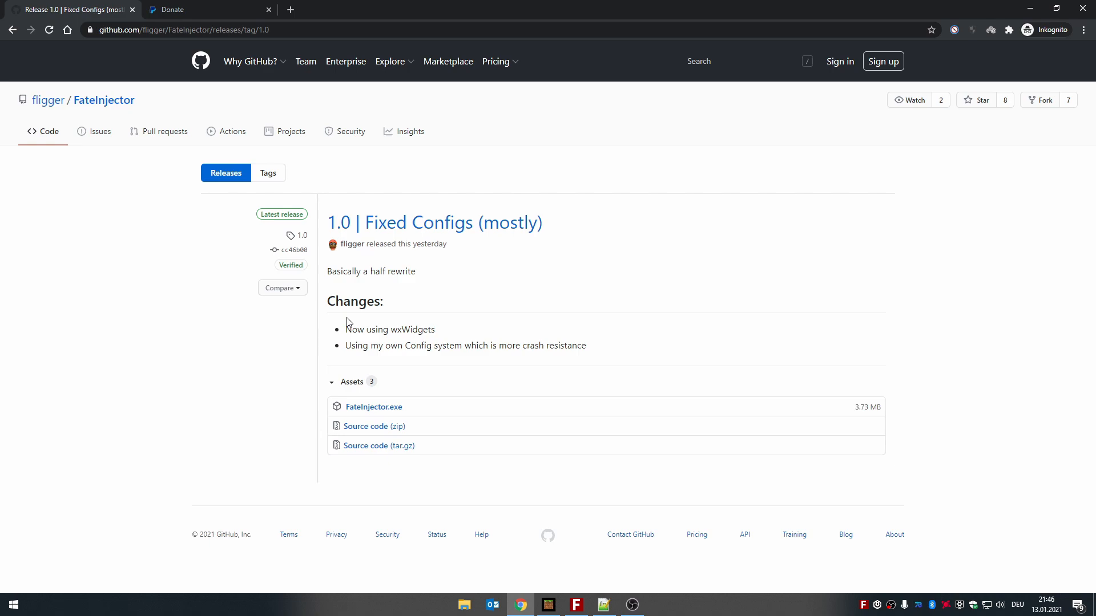
pyautogui.moveTo(520, 333)
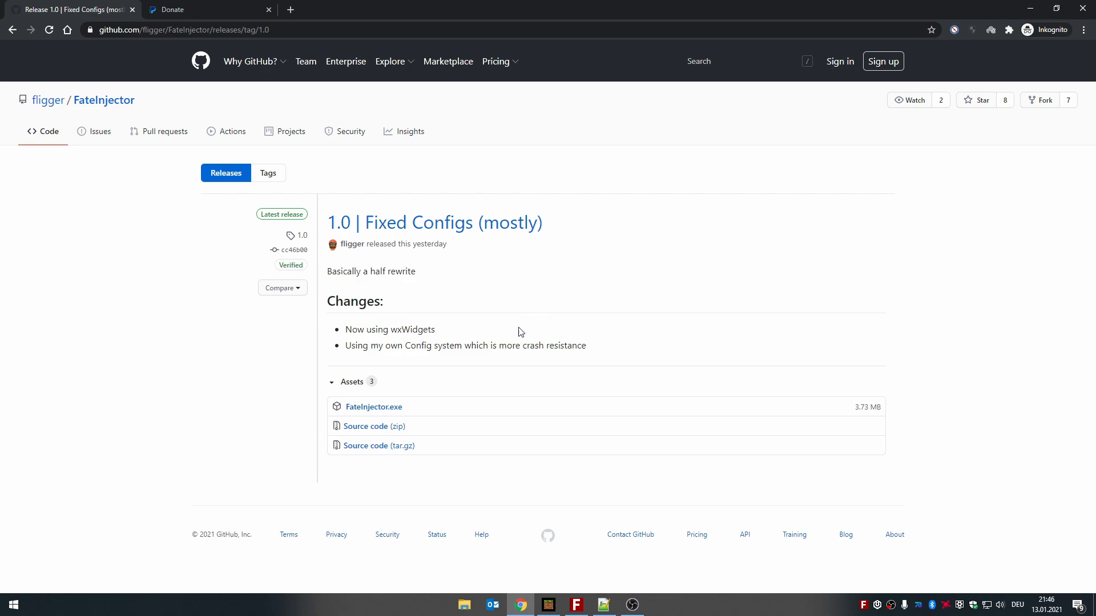
pyautogui.moveTo(536, 301)
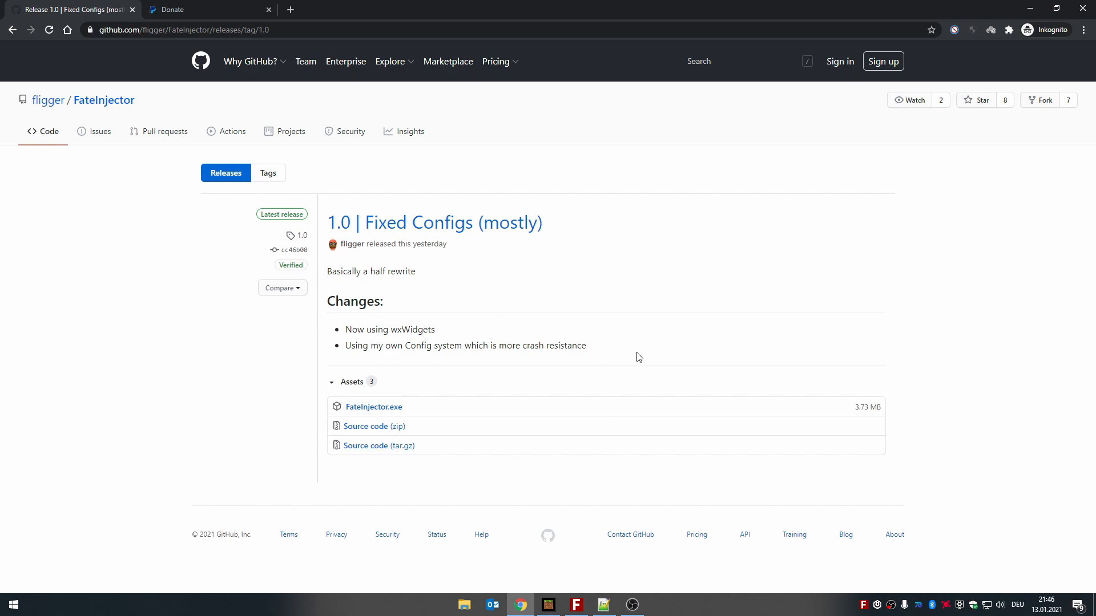
pyautogui.moveTo(467, 300)
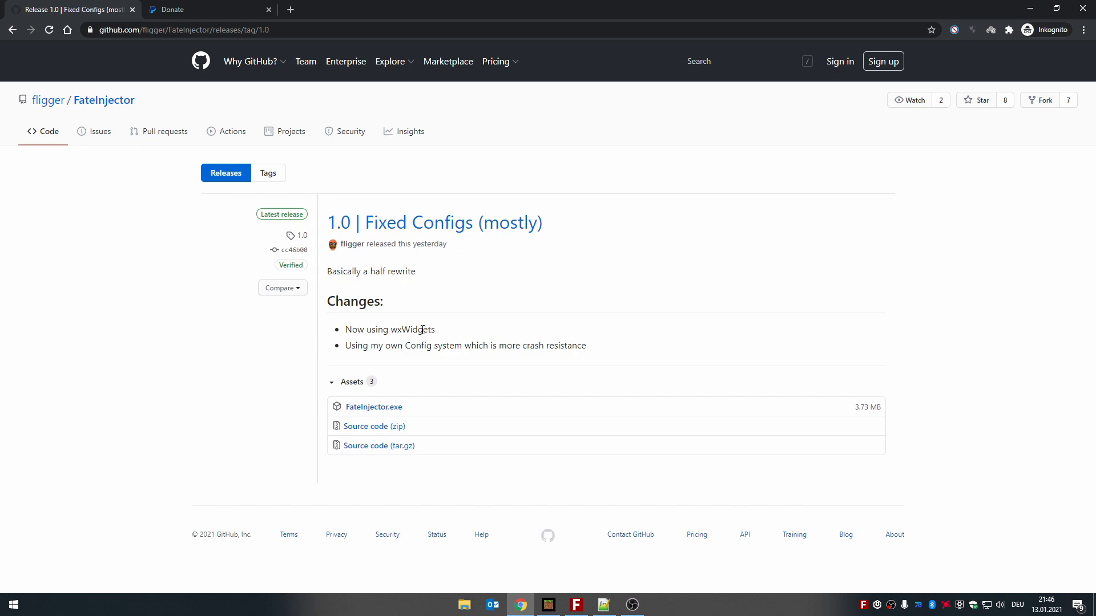
pyautogui.moveTo(408, 344)
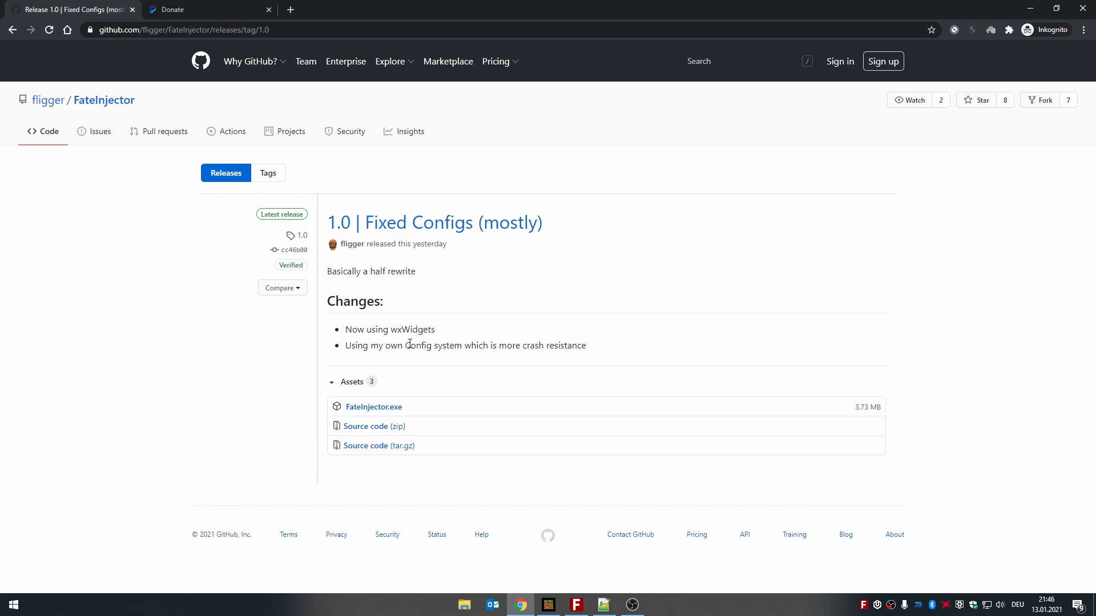
# Select the word 'Config' in the FateInjector 1.0 release notes.
pyautogui.doubleClick(418, 345)
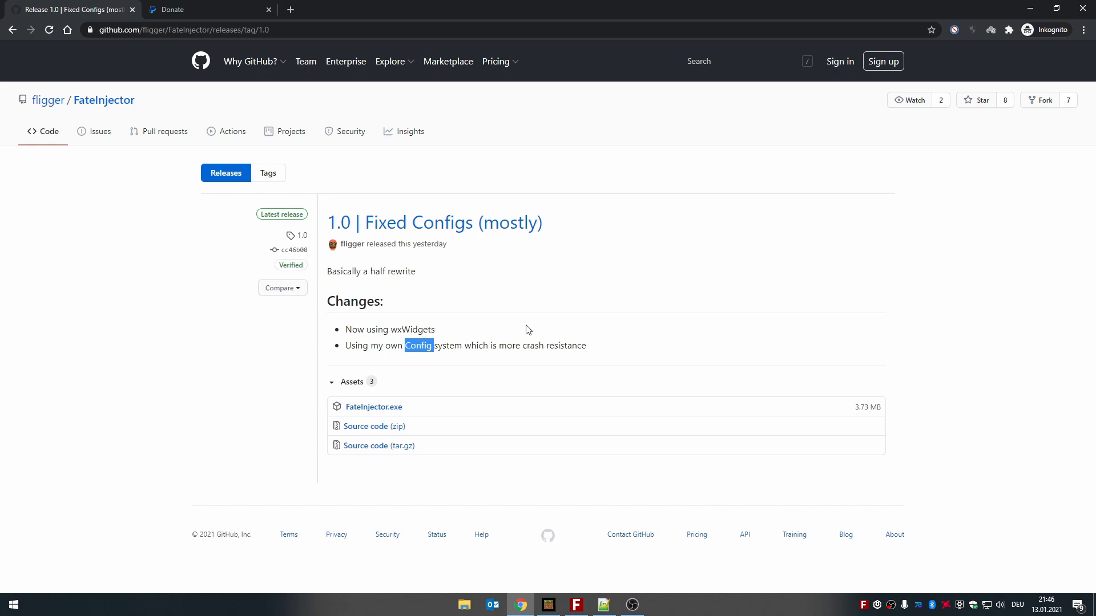
pyautogui.moveTo(467, 335)
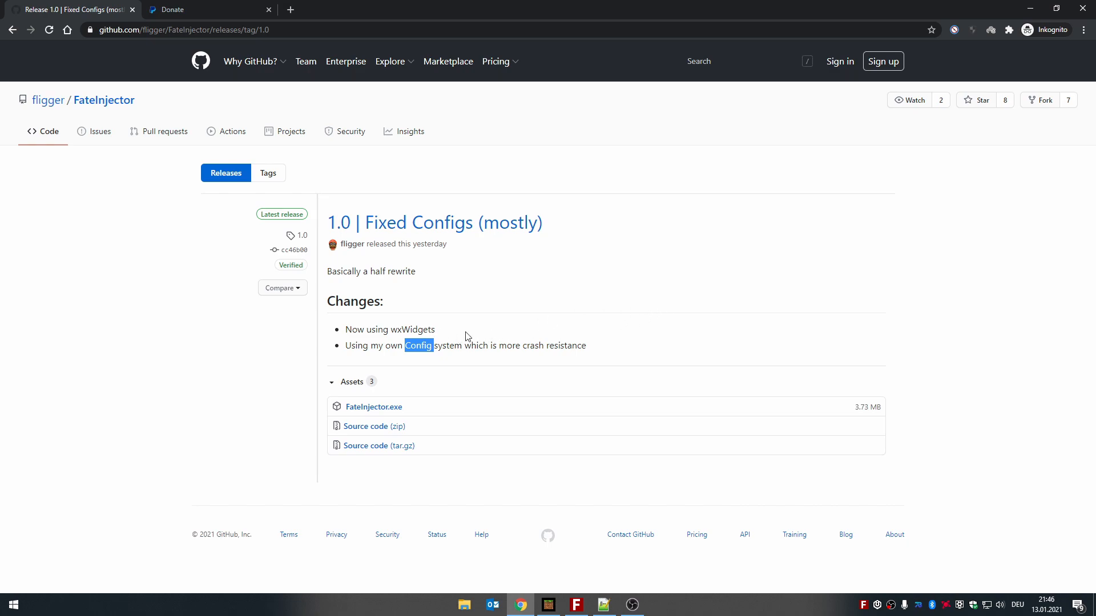
pyautogui.moveTo(434, 223)
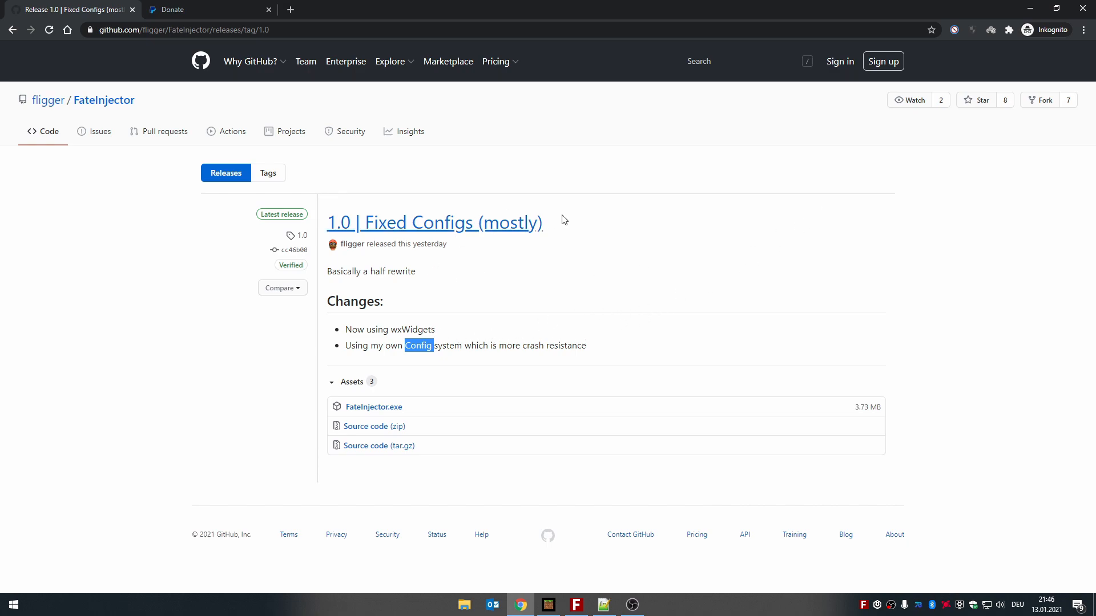
pyautogui.moveTo(564, 219)
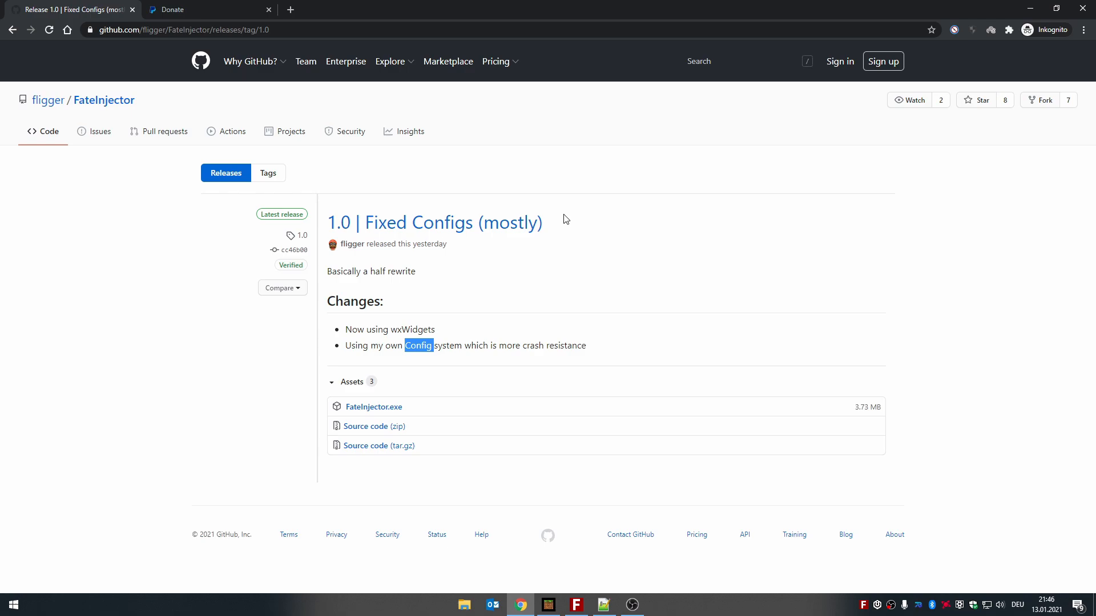
pyautogui.moveTo(279, 240)
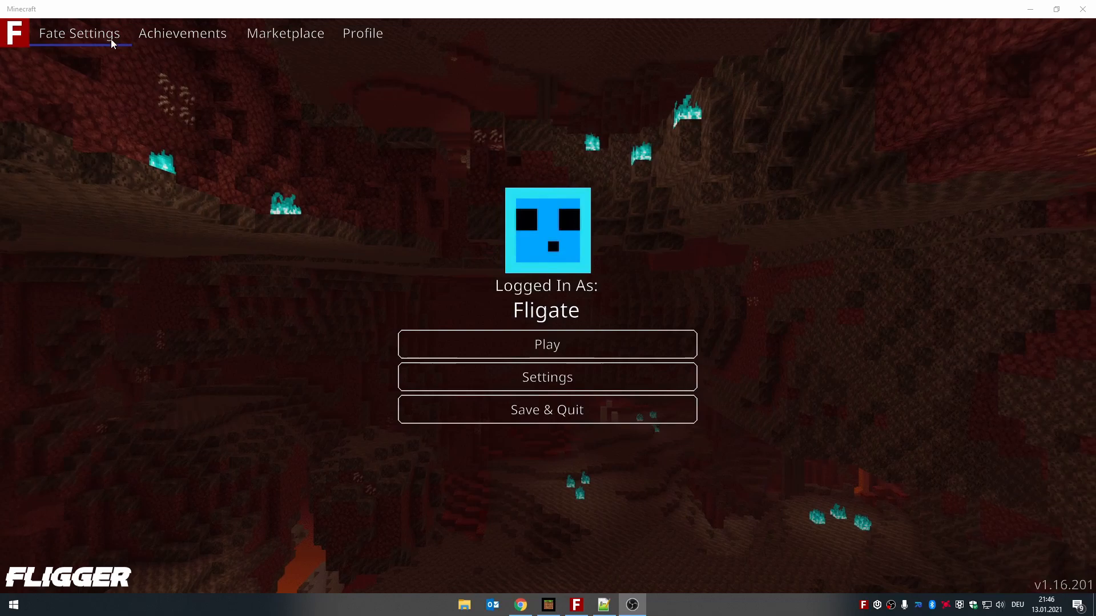
# Review Fate Settings, then lower the Fate Client GUI resolution slider in Global Resources settings.
pyautogui.click(78, 33)
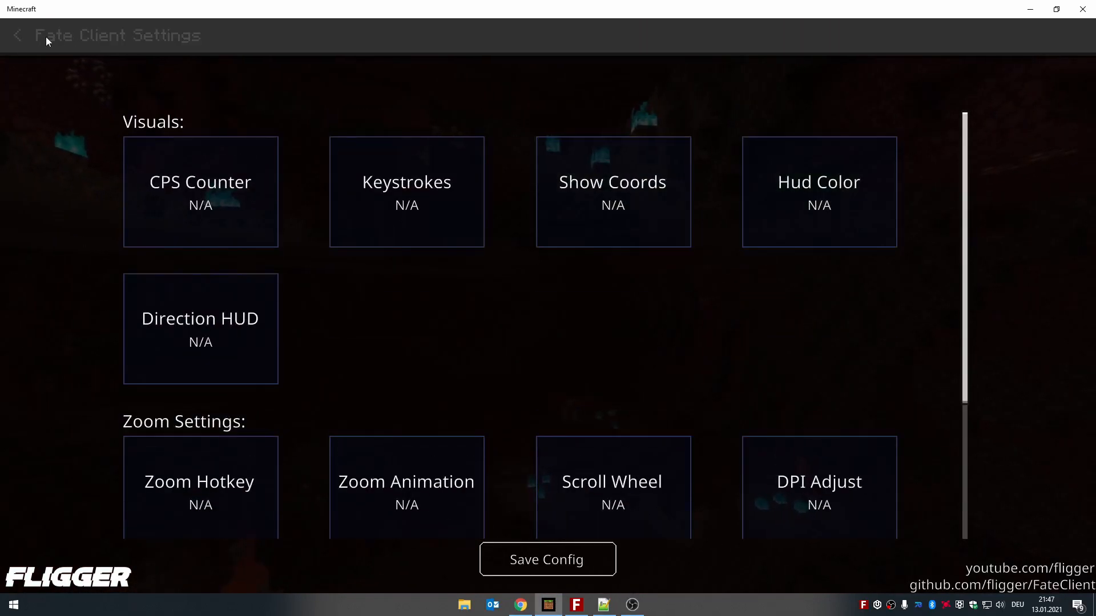
pyautogui.click(17, 36)
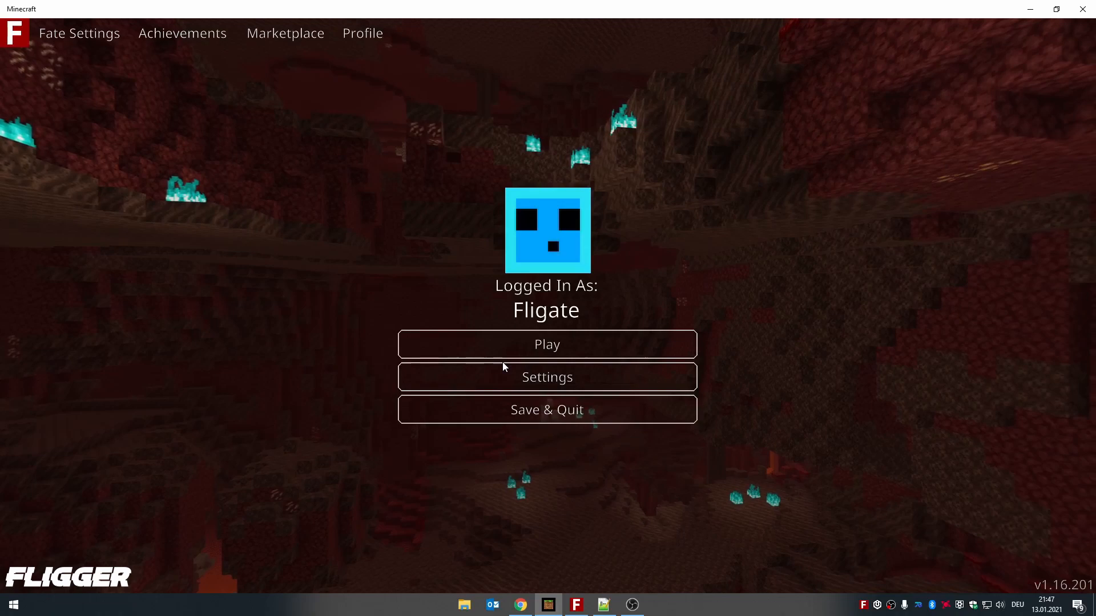
pyautogui.click(546, 377)
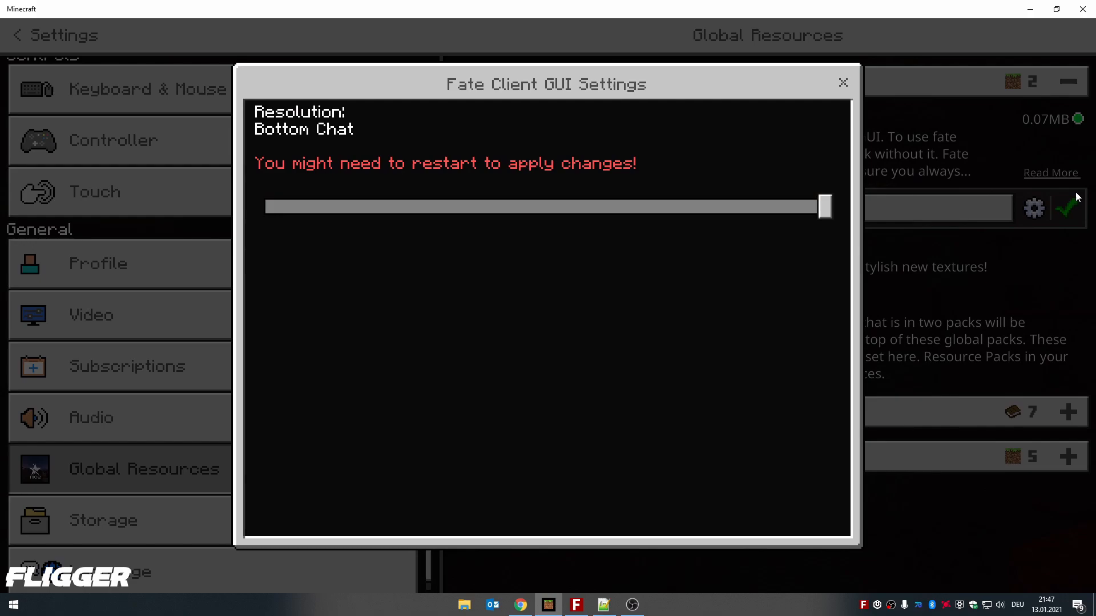
pyautogui.moveTo(823, 207); pyautogui.dragTo(702, 207)
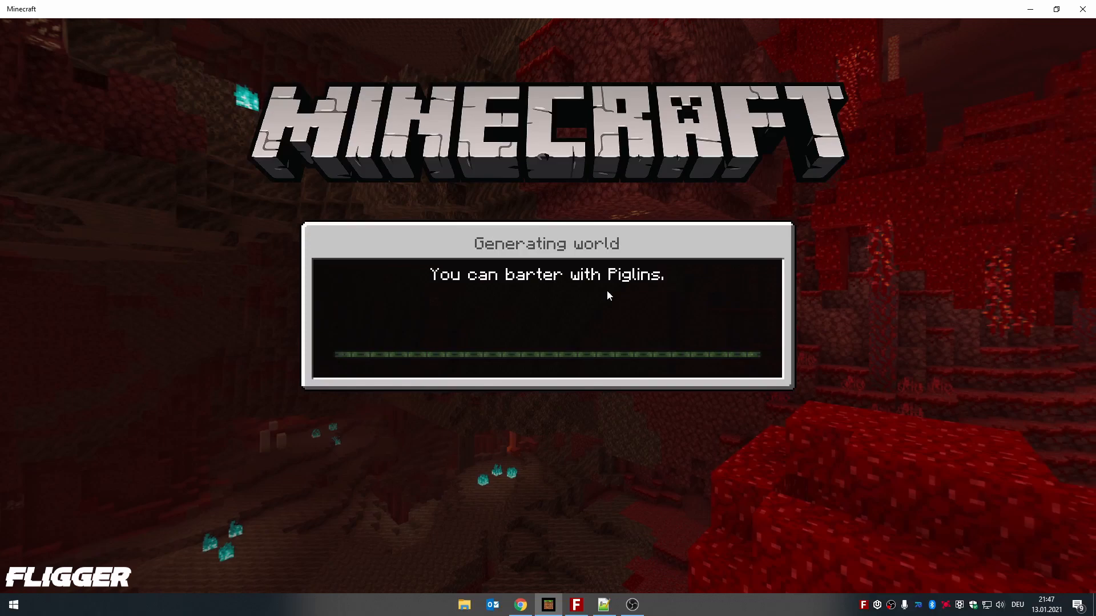
pyautogui.moveTo(616, 295)
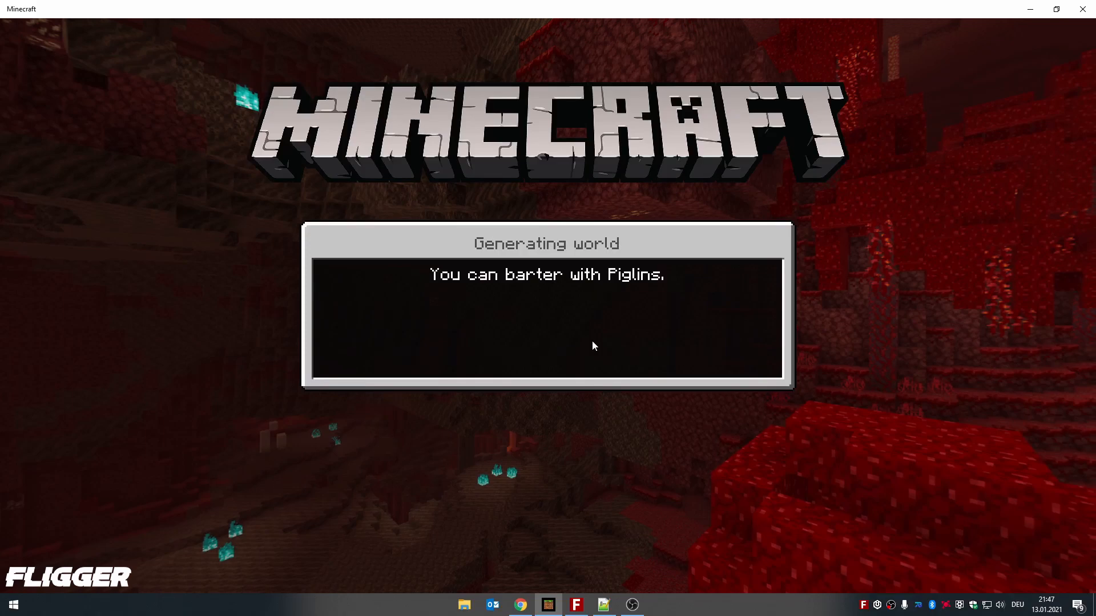
pyautogui.moveTo(605, 411)
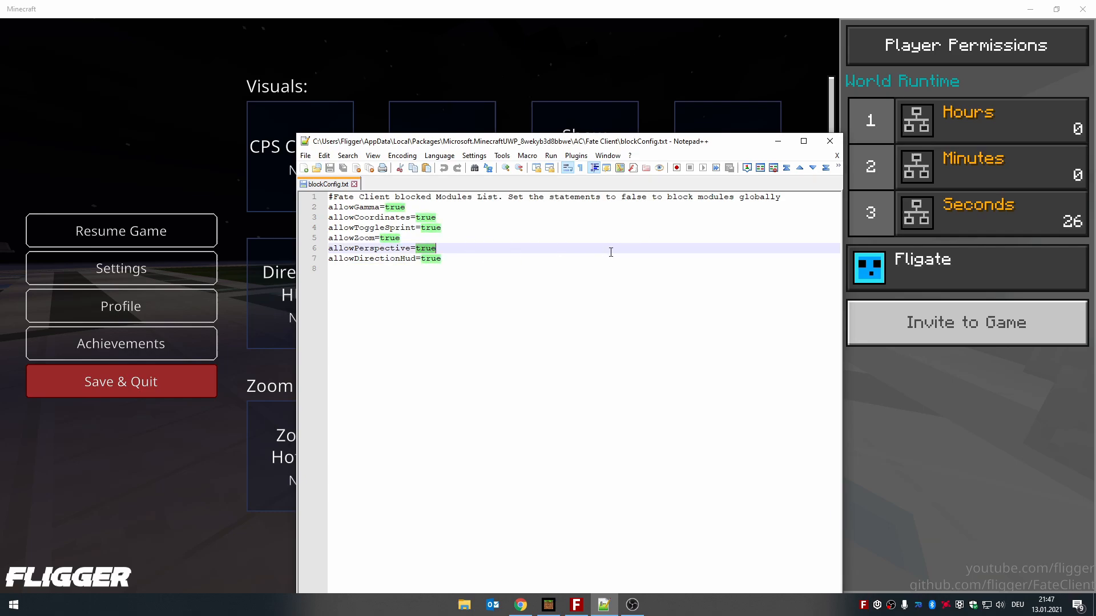
# Enter 'false' in the config file before returning to the Fate Client pause menu.
pyautogui.write('false')
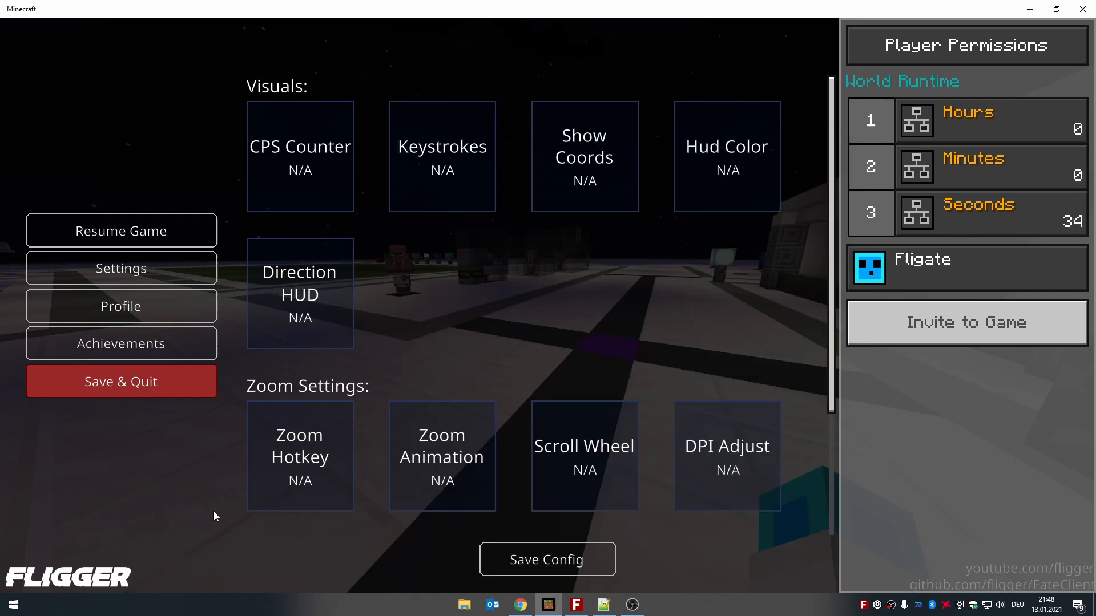
# Save the config via Notepad++ in the taskbar and confirm Fate Client modules show loaded values.
pyautogui.click(575, 605)
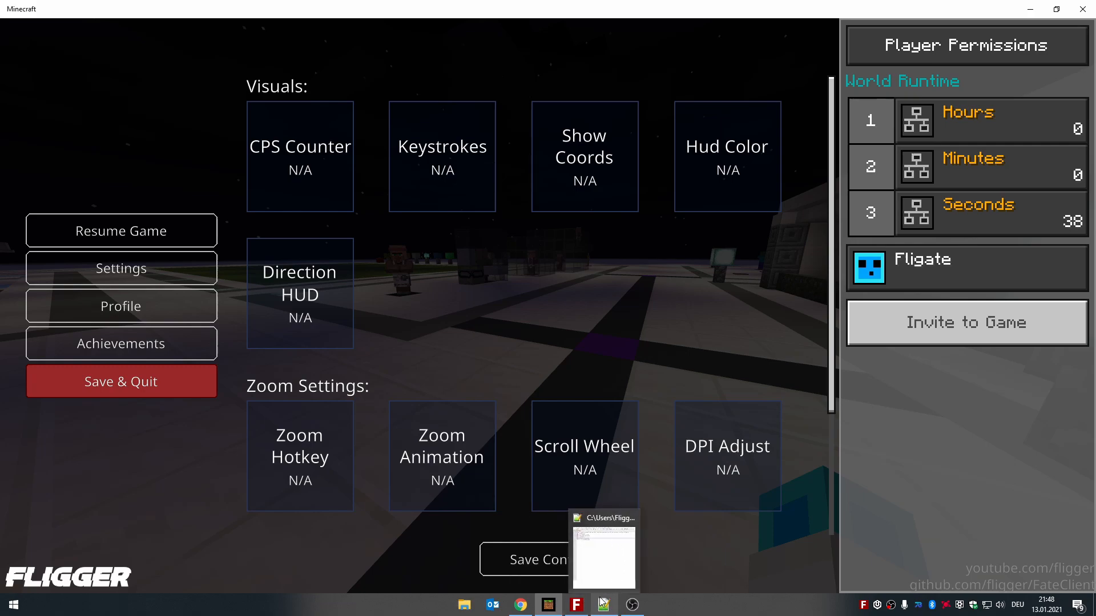
pyautogui.click(603, 605)
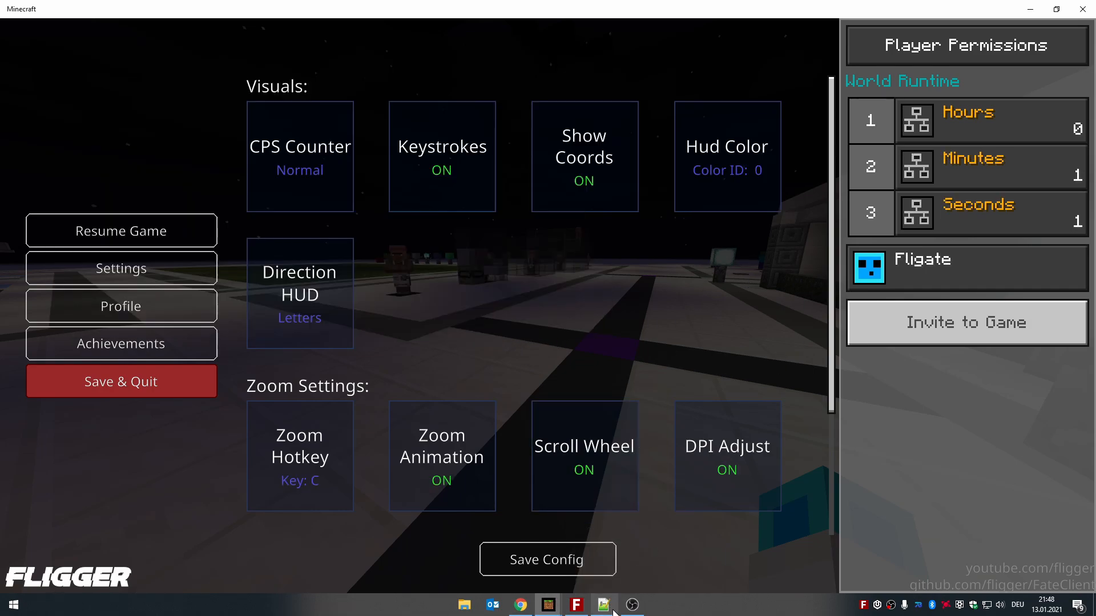
pyautogui.click(601, 605)
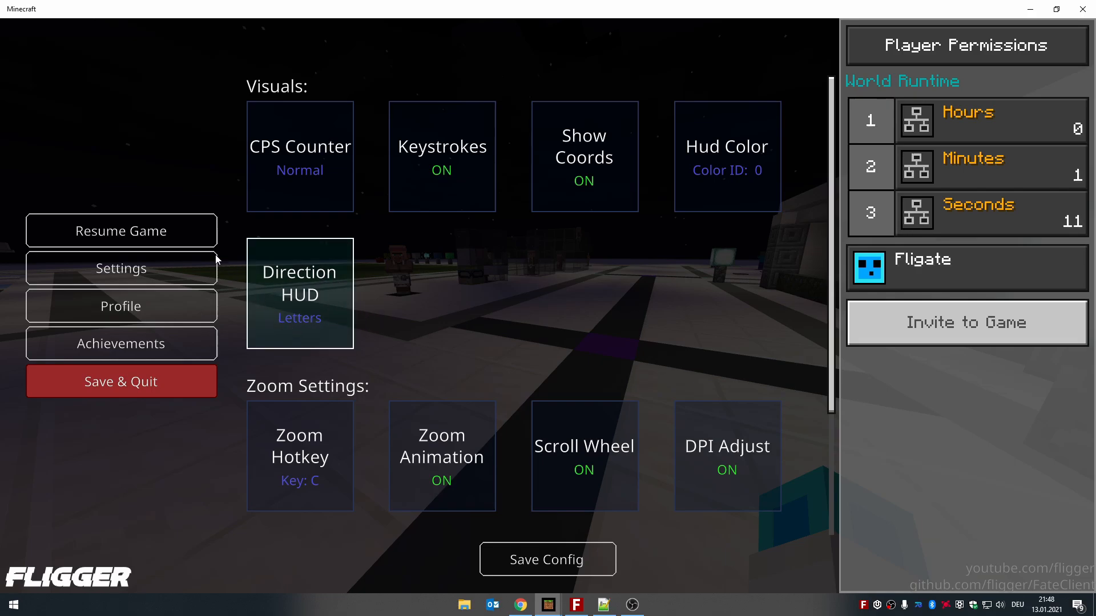
pyautogui.click(120, 229)
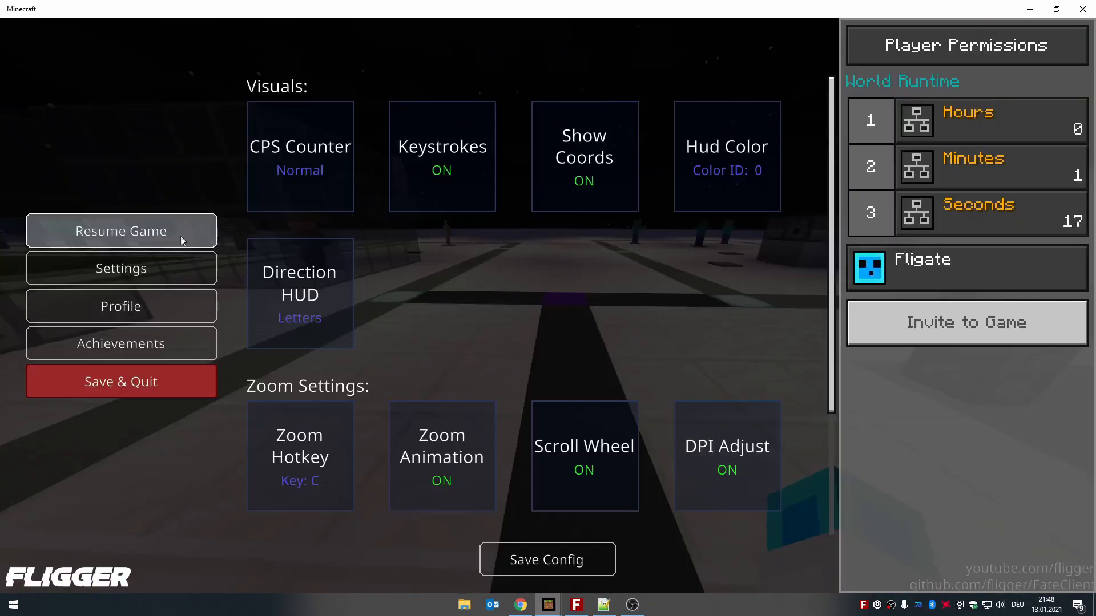
# Resume the world to see the CPS, coords and keystrokes HUD, then pause again.
pyautogui.click(120, 231)
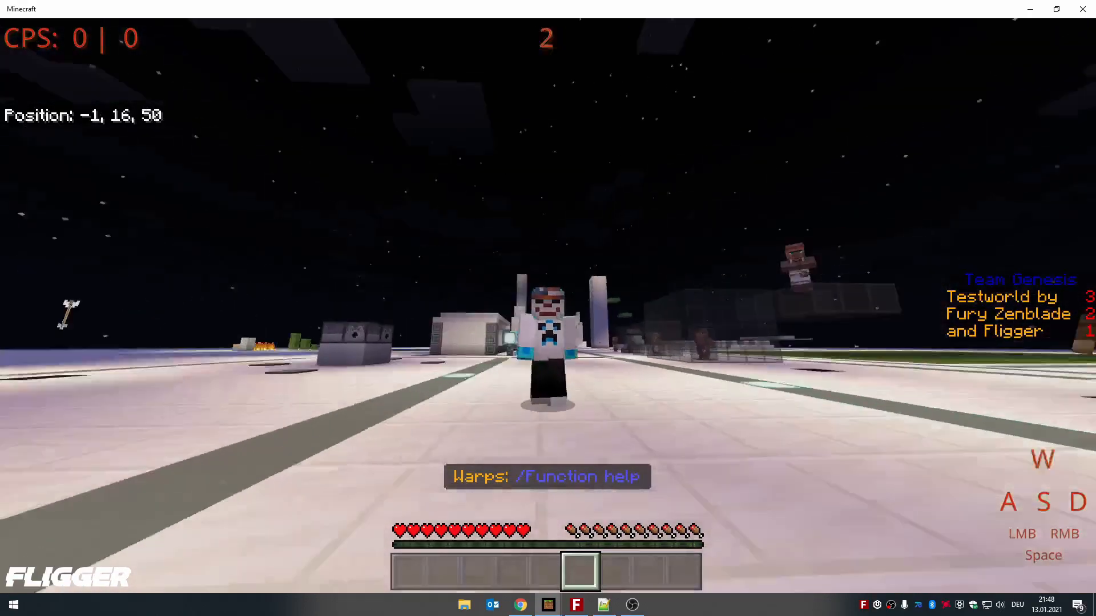
pyautogui.press('w')
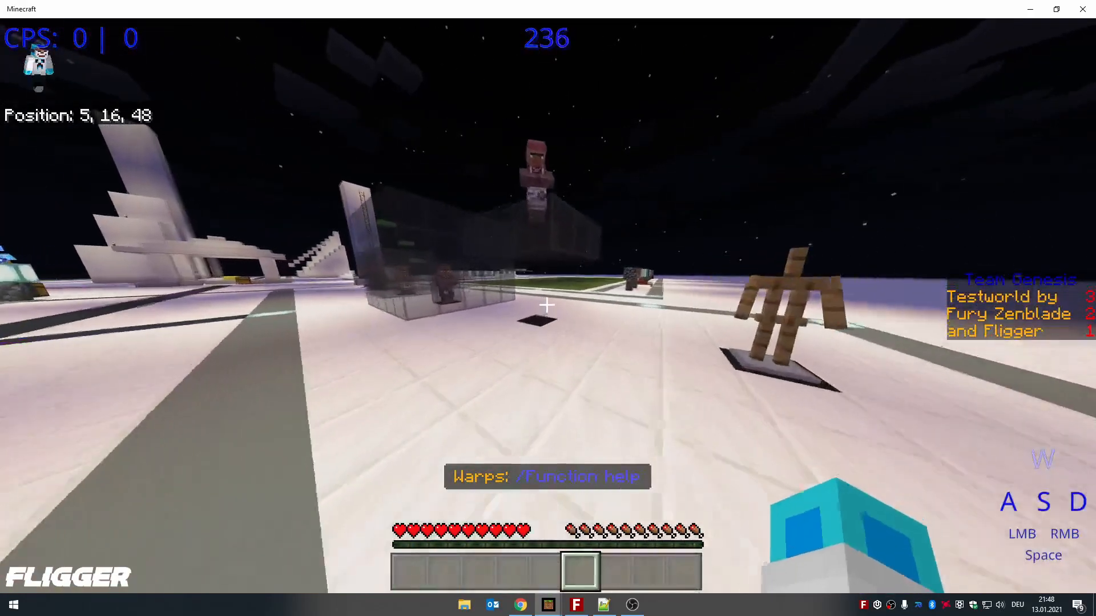
pyautogui.press('Escape')
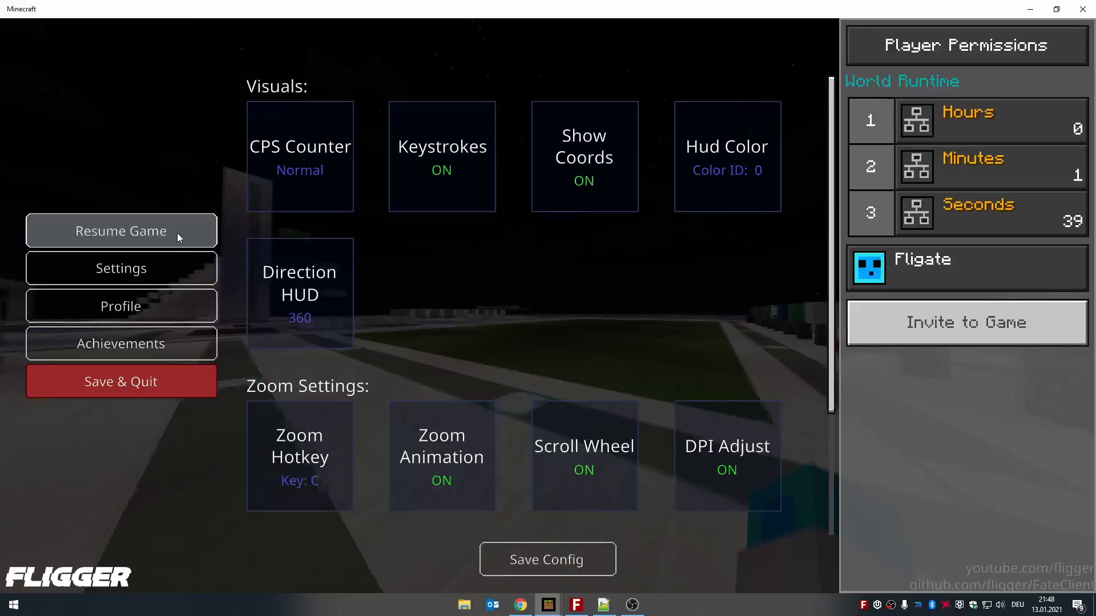
pyautogui.scroll(-3)
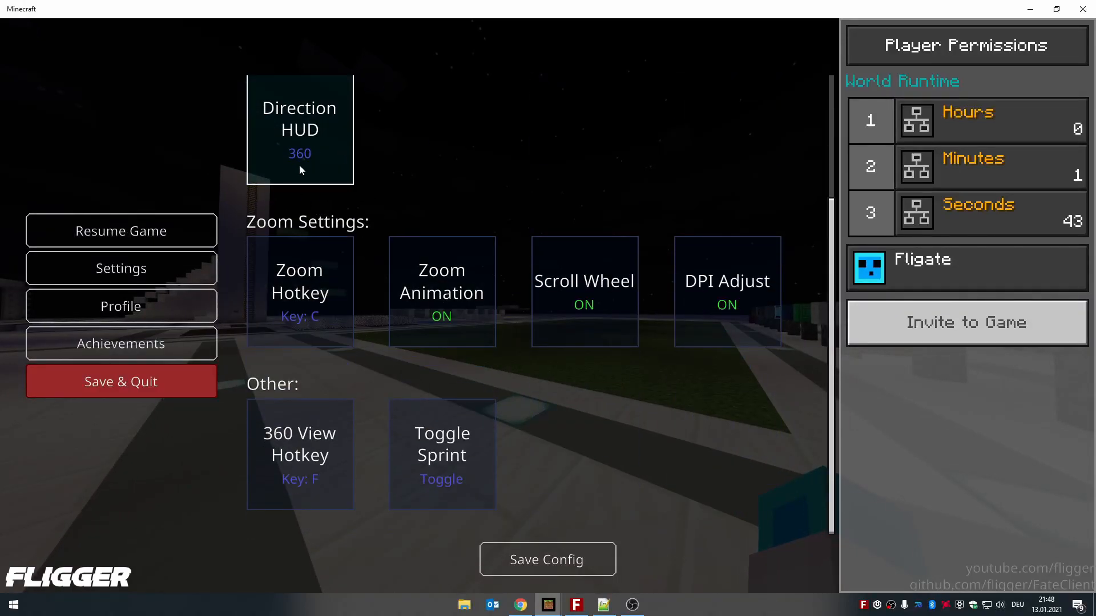
pyautogui.click(299, 453)
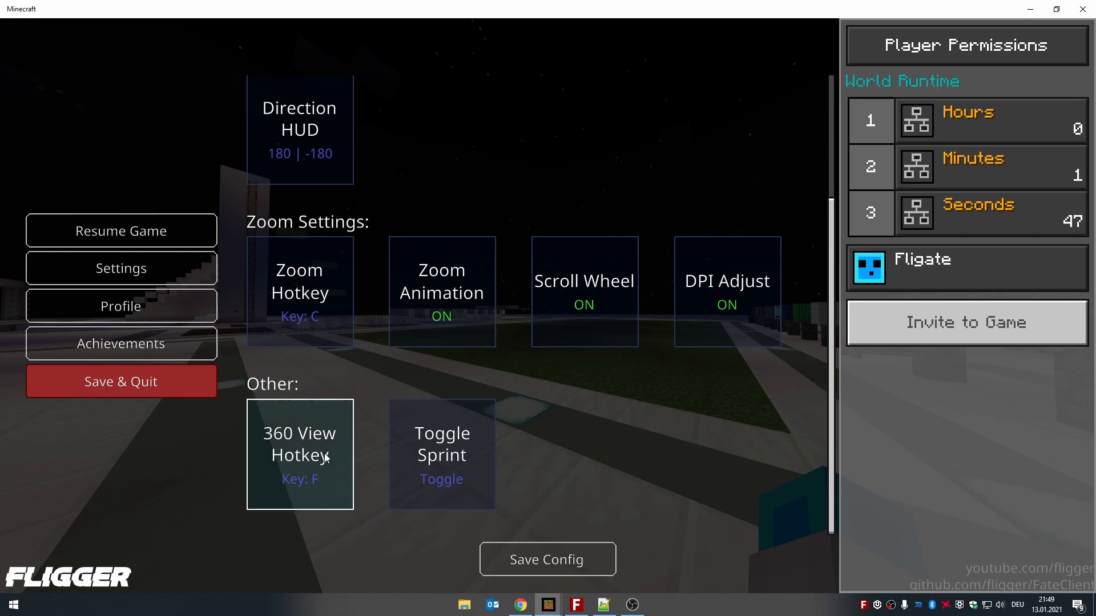
pyautogui.moveTo(299, 158)
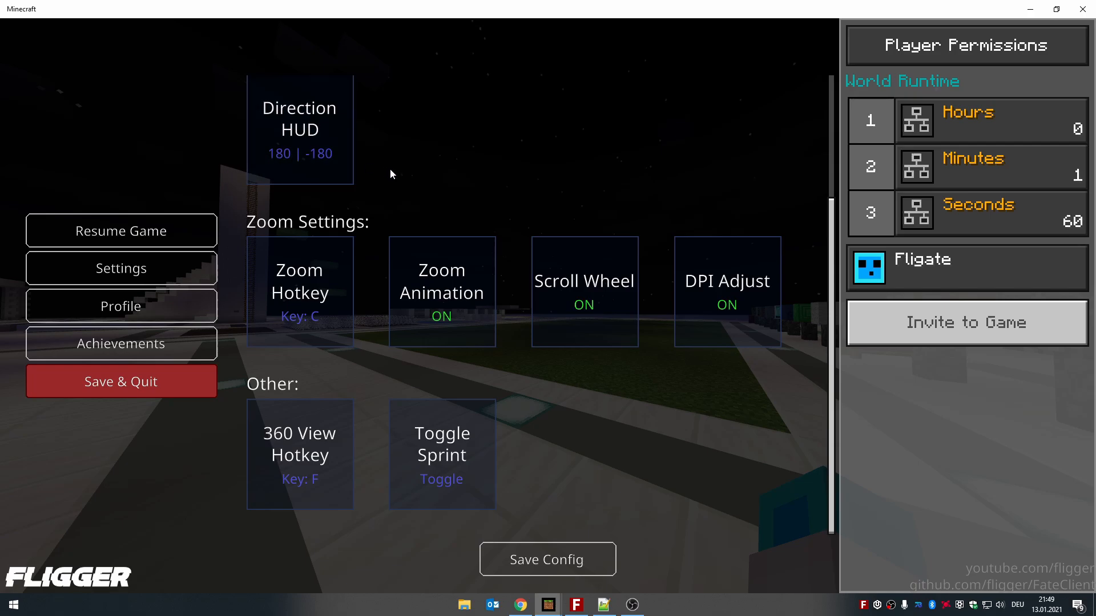
pyautogui.click(121, 230)
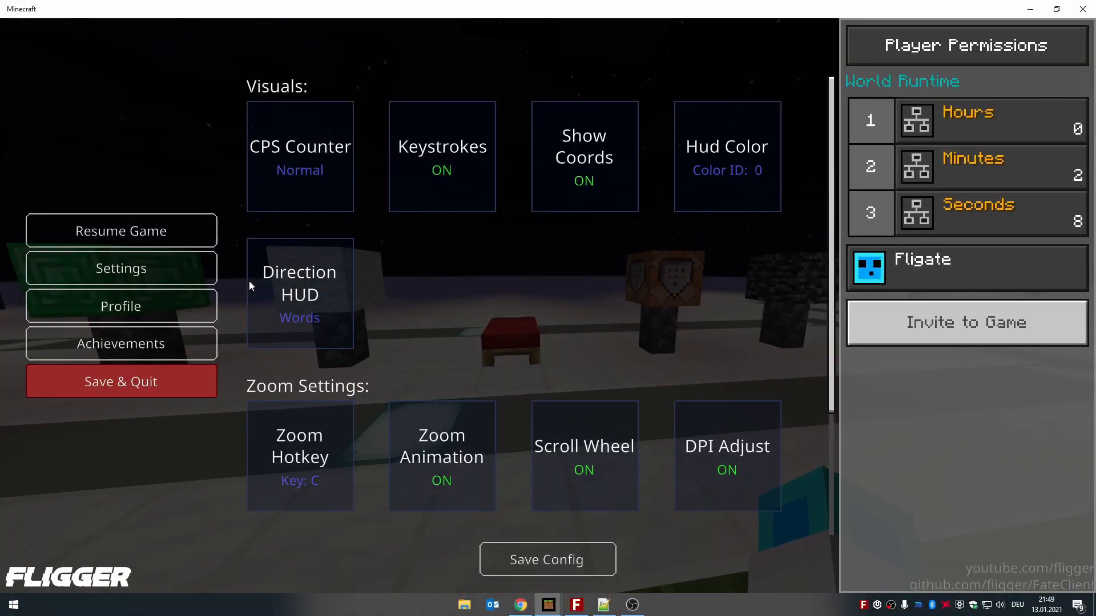
pyautogui.click(121, 230)
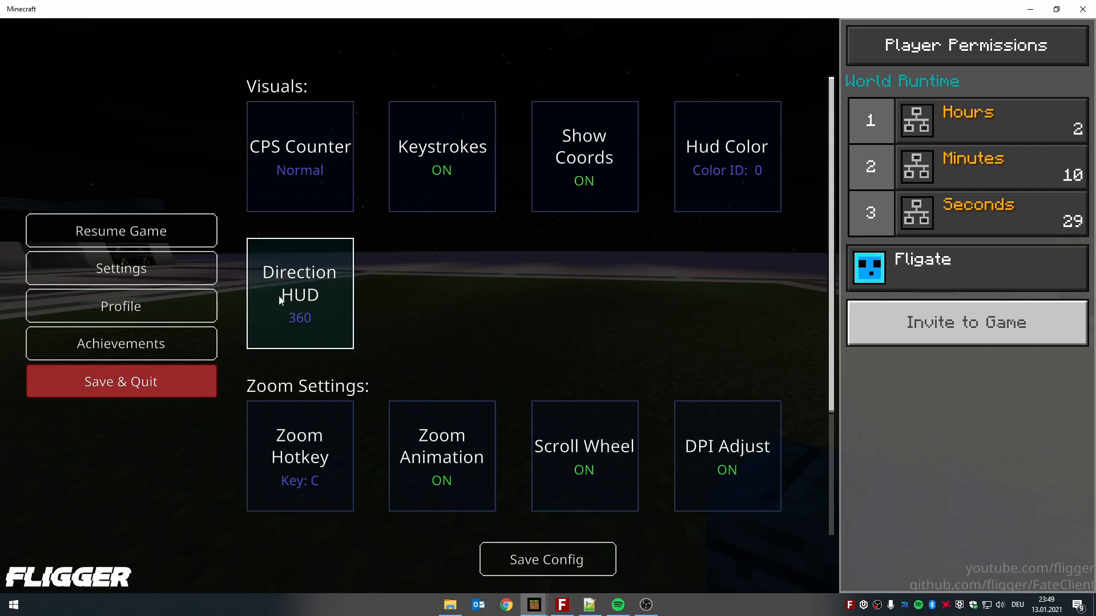
# Enable Toggle Sprint in the Other section and resume play with the 360 heading HUD.
pyautogui.scroll(-3)
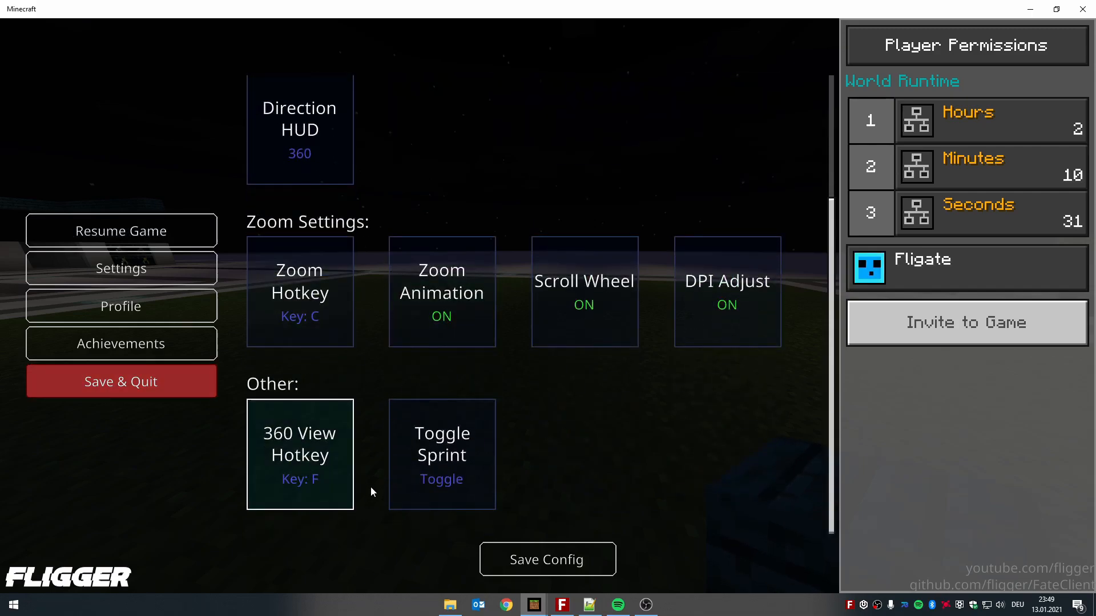
pyautogui.click(299, 453)
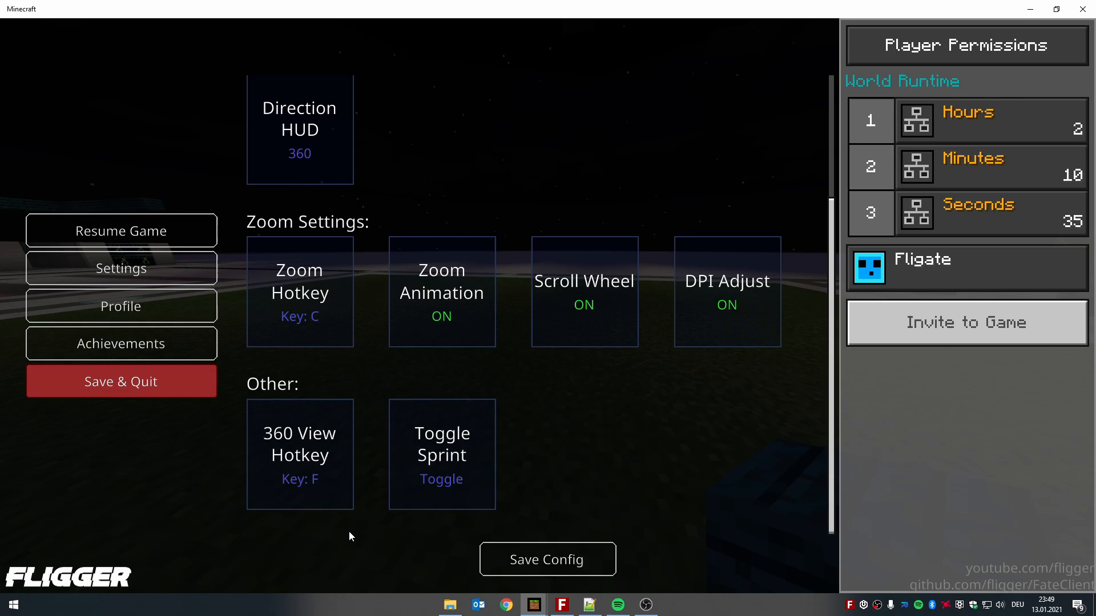
pyautogui.moveTo(95, 281)
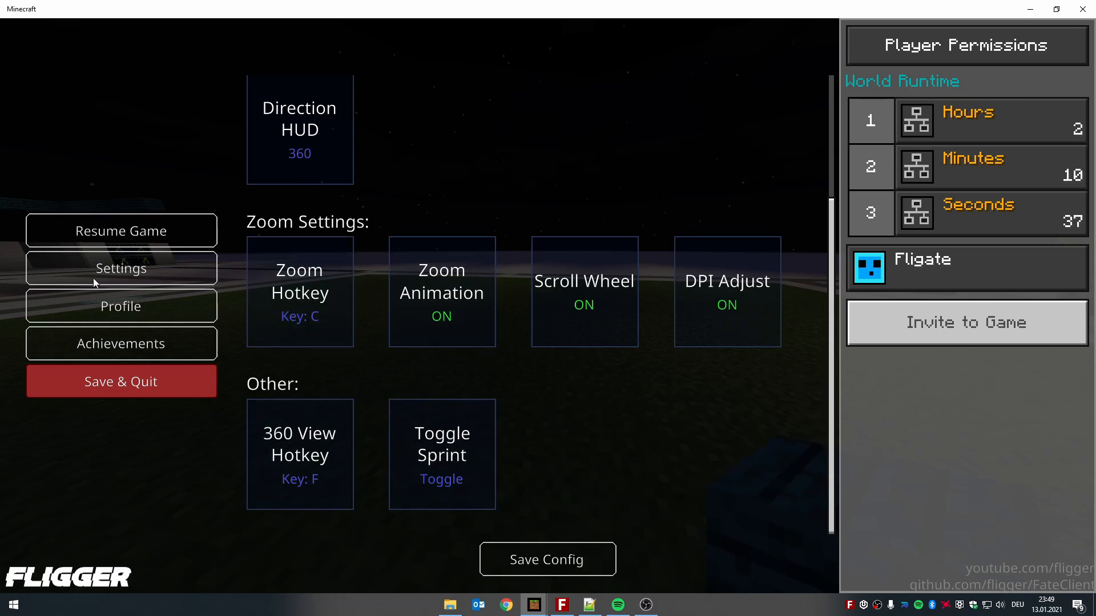
pyautogui.click(119, 231)
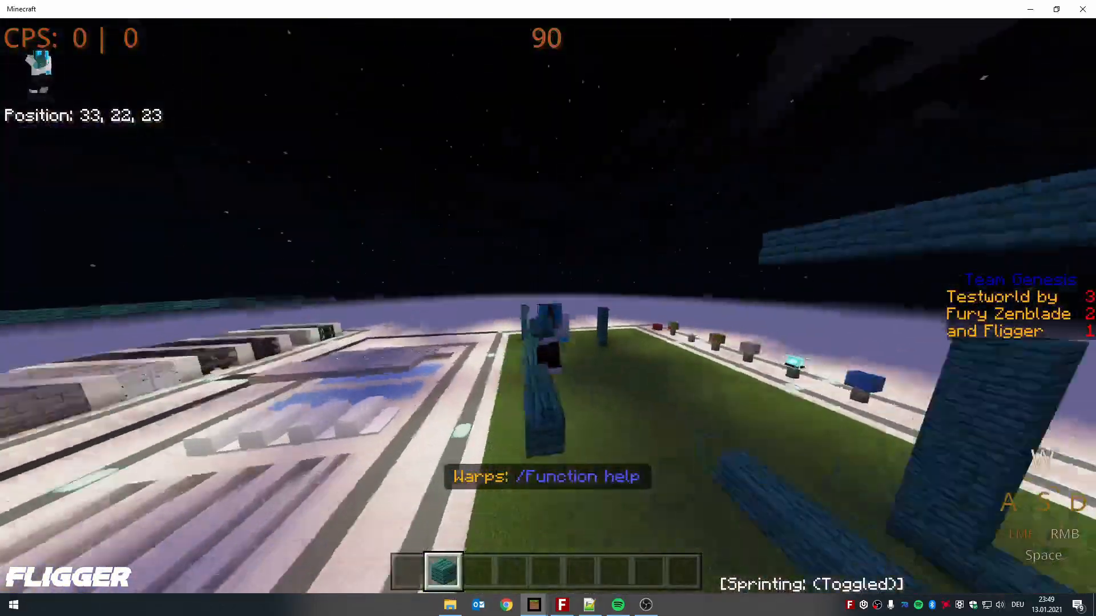
pyautogui.moveTo(548, 308)
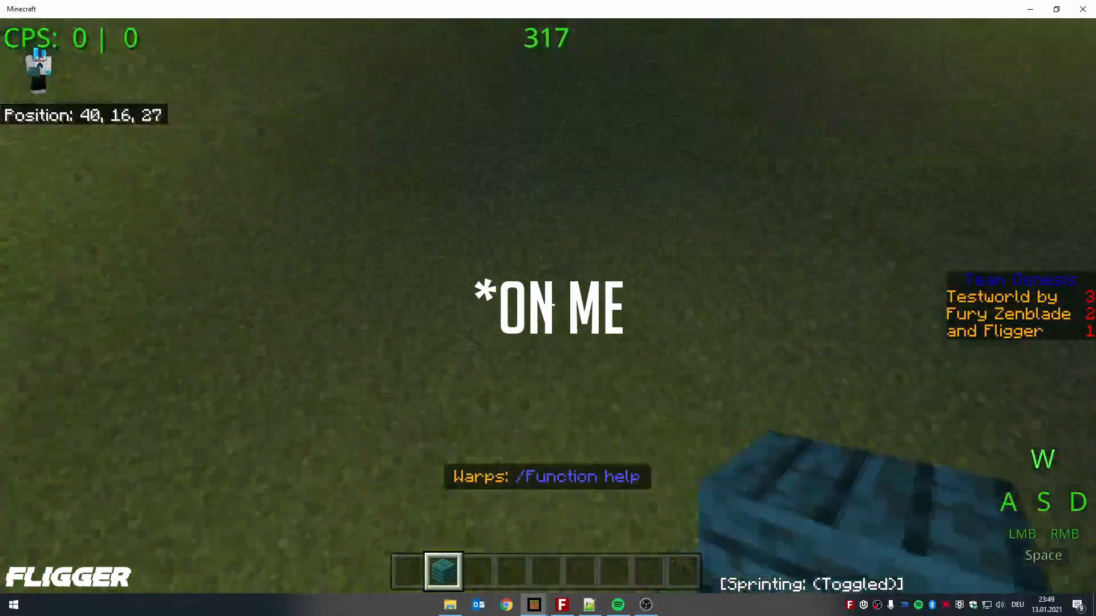
pyautogui.moveTo(547, 305)
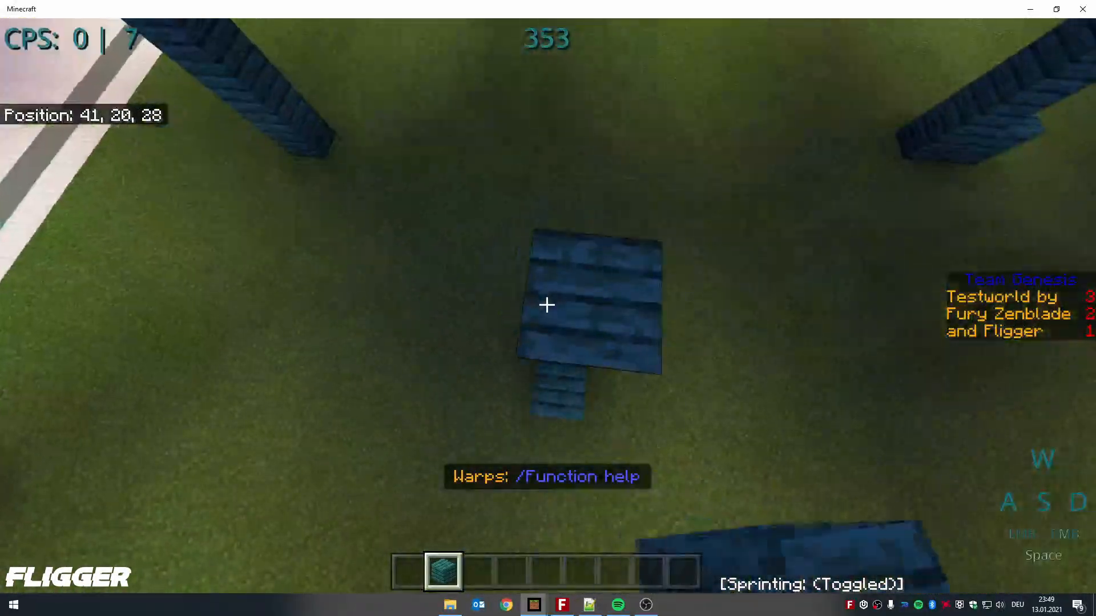